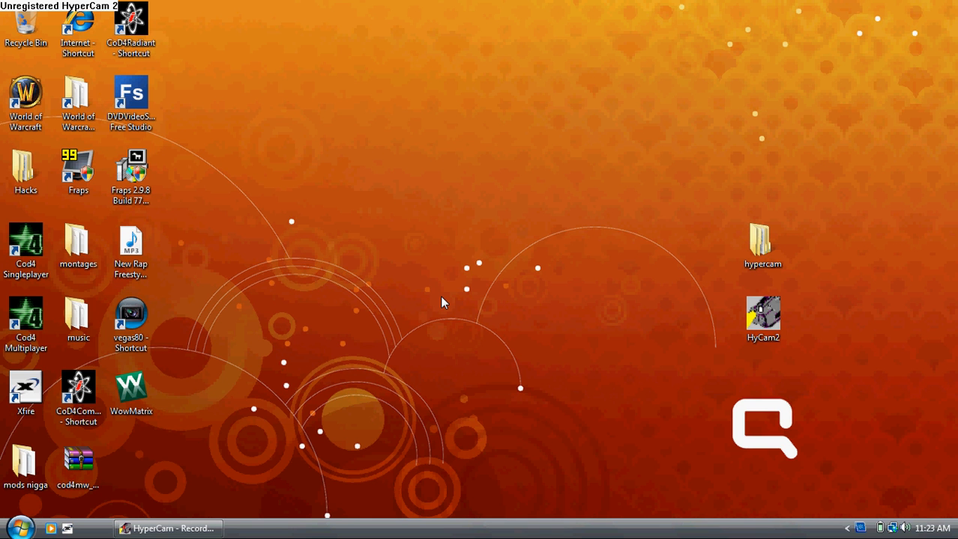
mouse_move(419, 293)
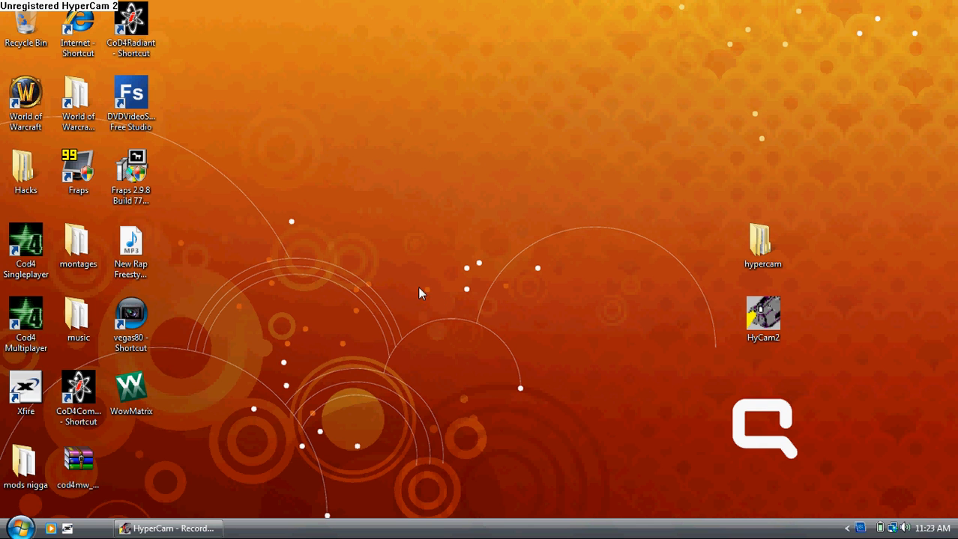
Launch CoD4 Compile Tools and review the Preferences and Level Compiling settings
drag(78, 462, 262, 327)
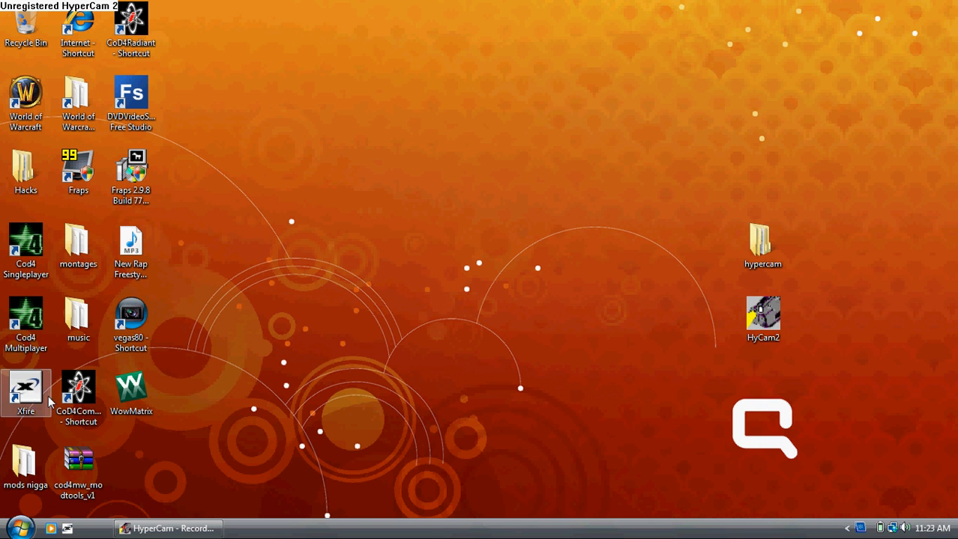
double_click(78, 386)
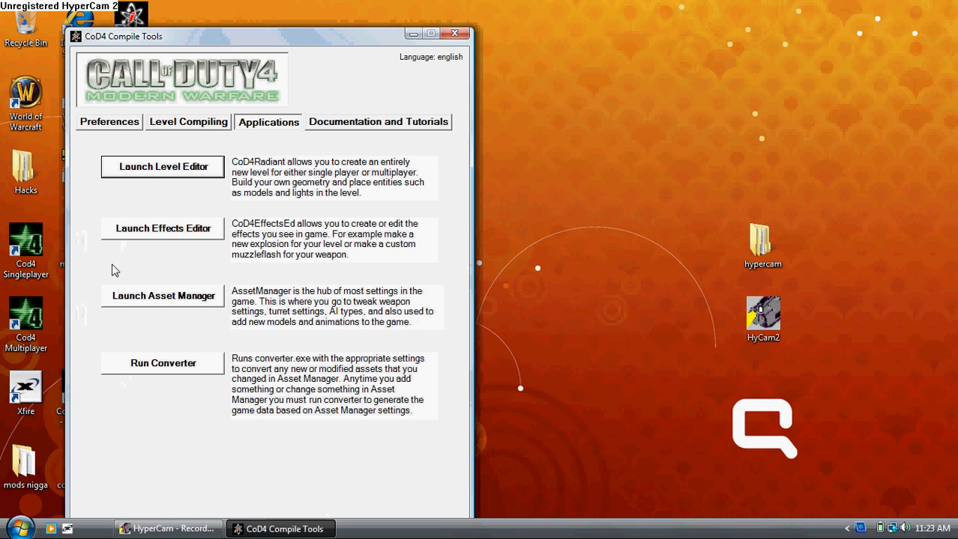
click(108, 121)
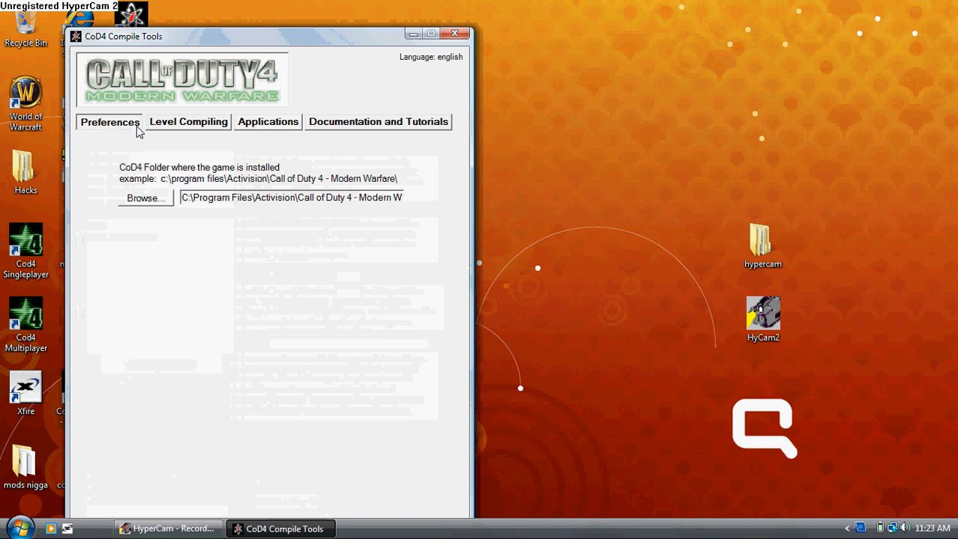
click(189, 122)
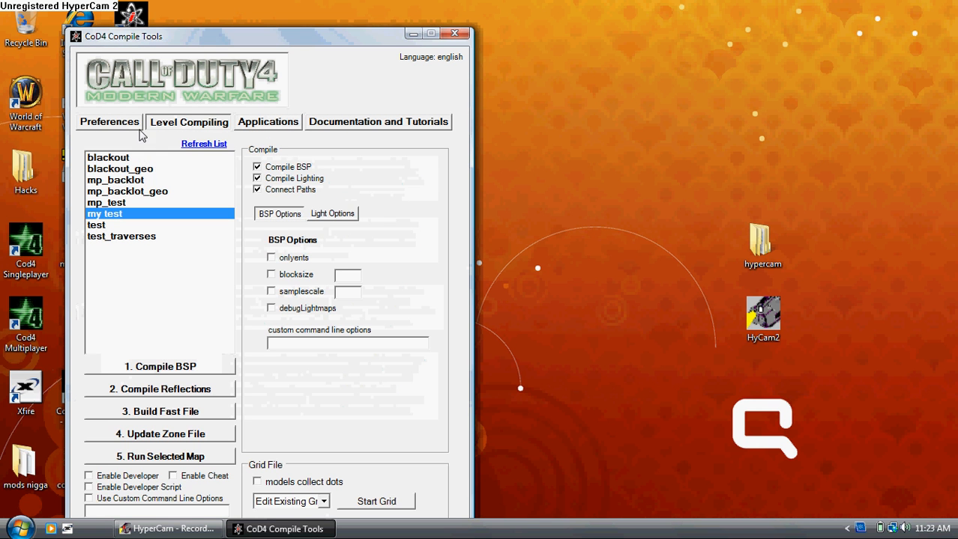
Return to Applications and launch the Radiant level editor
click(266, 122)
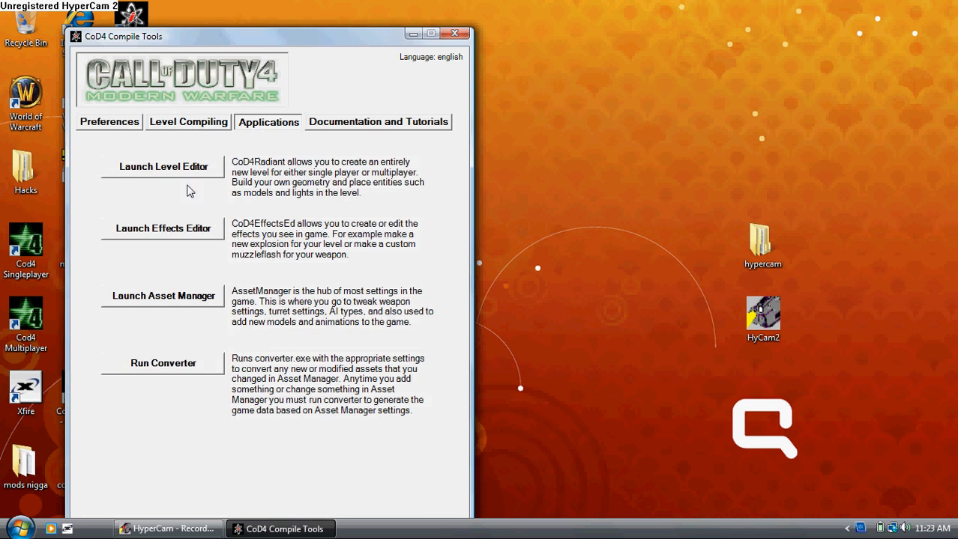
click(161, 166)
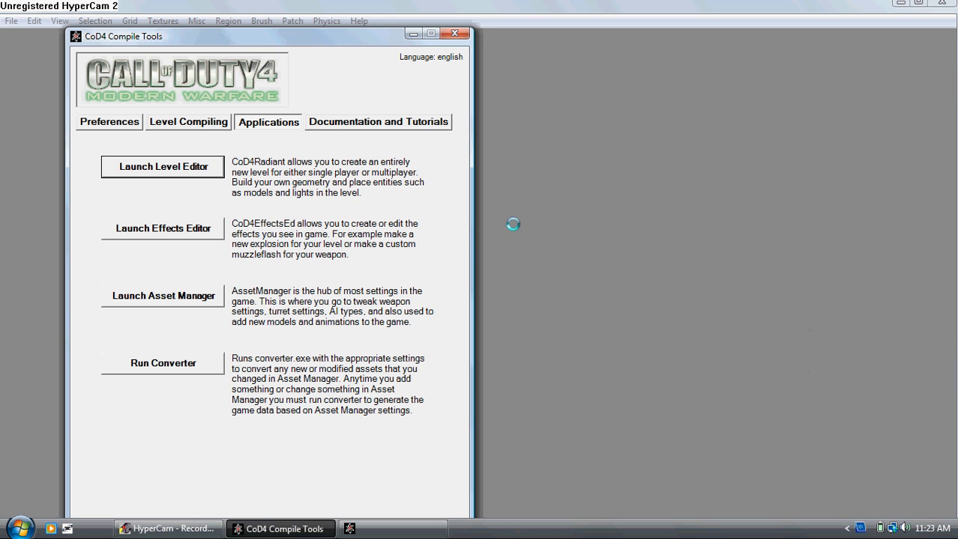
Wait for CoD4Radiant to finish loading an empty new map
click(162, 167)
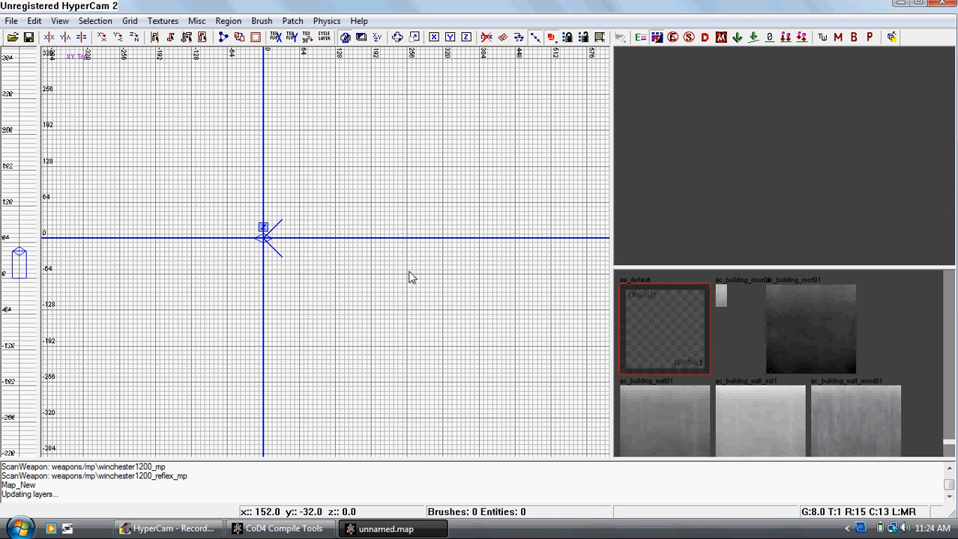
mouse_move(301, 210)
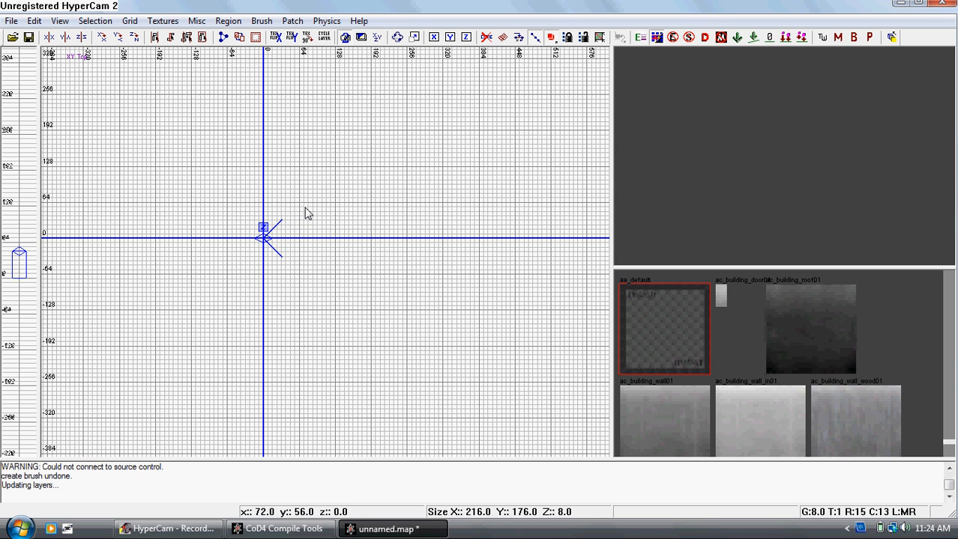
mouse_move(299, 208)
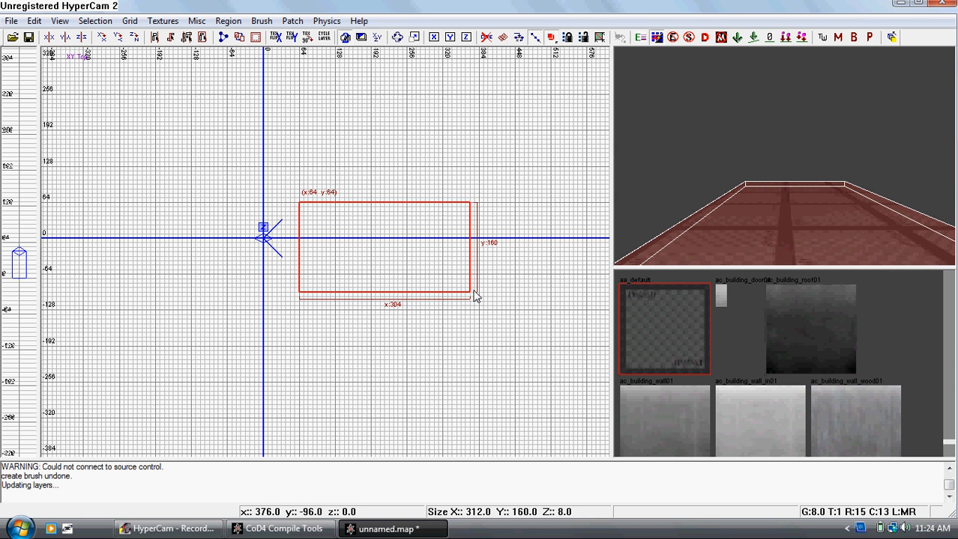
Resize the ground brush in the 2D view to 320 by 224 units
drag(476, 297, 487, 307)
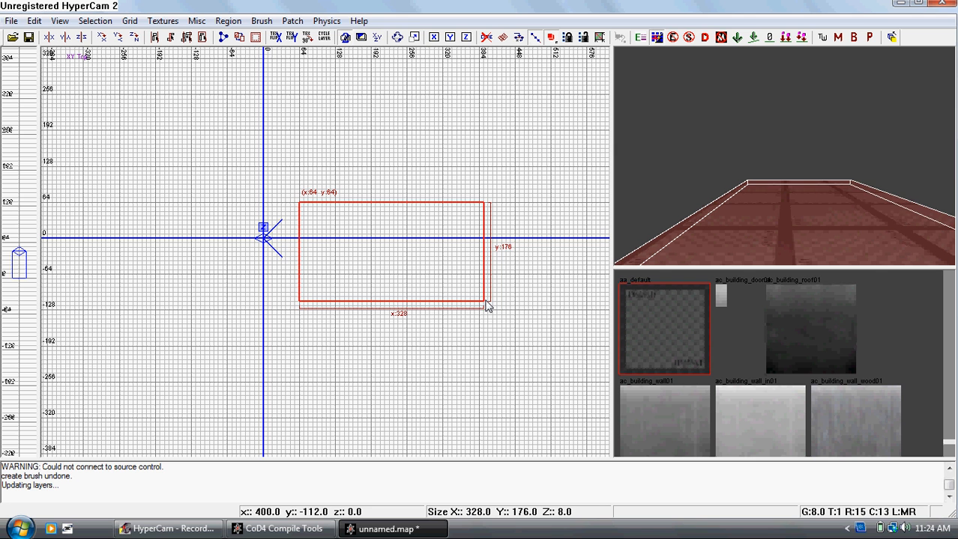
drag(487, 305, 480, 322)
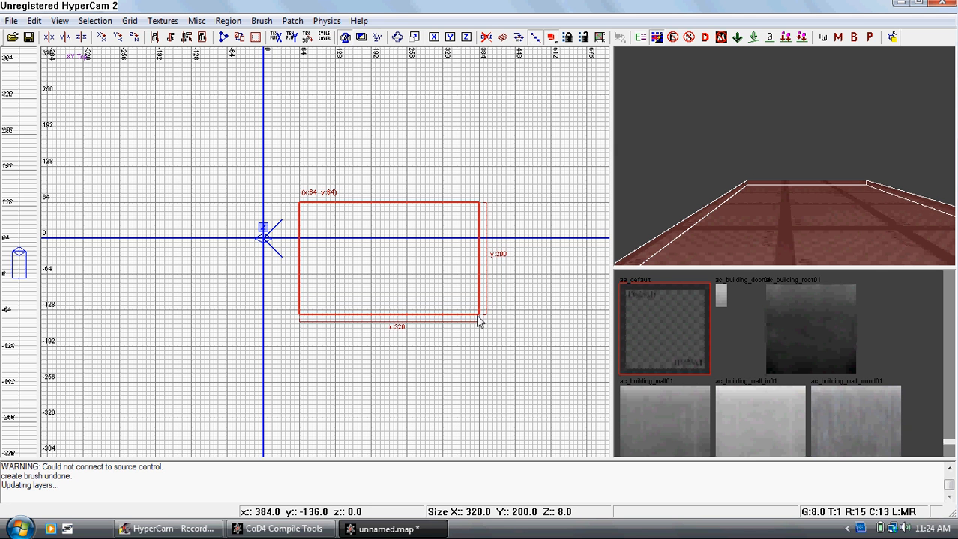
drag(480, 317, 479, 328)
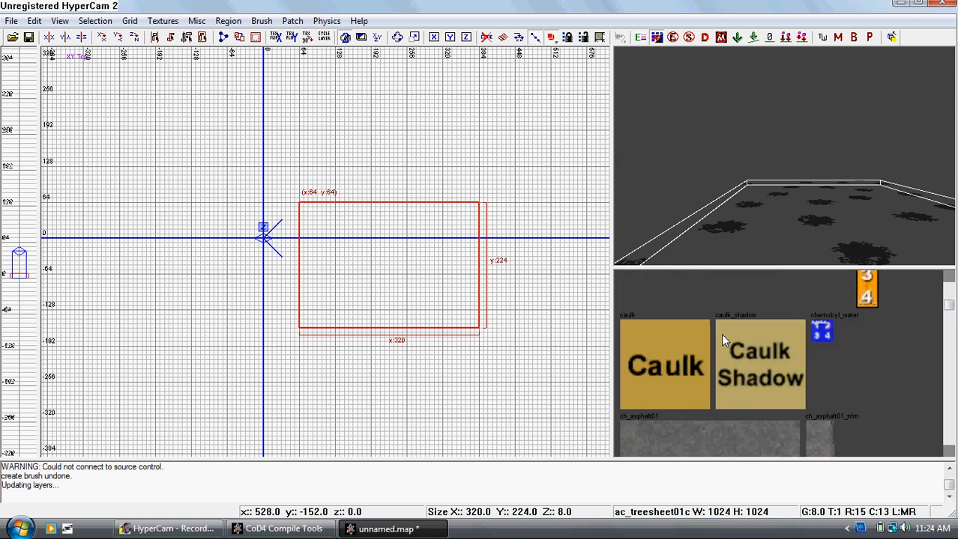
Apply the Caulk texture to the ground brush
click(664, 366)
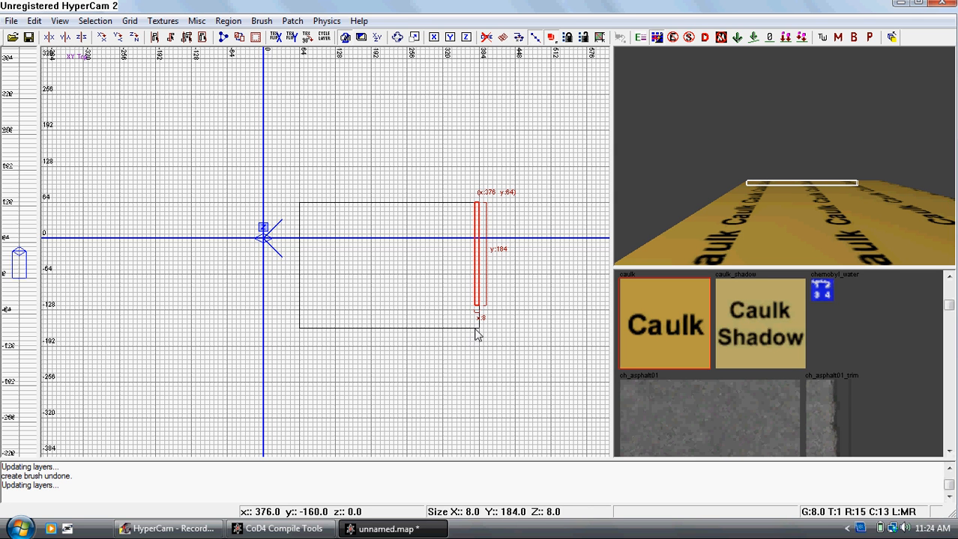
Draw a thin wall brush on the right edge and raise it to full height along the side
drag(477, 317, 477, 329)
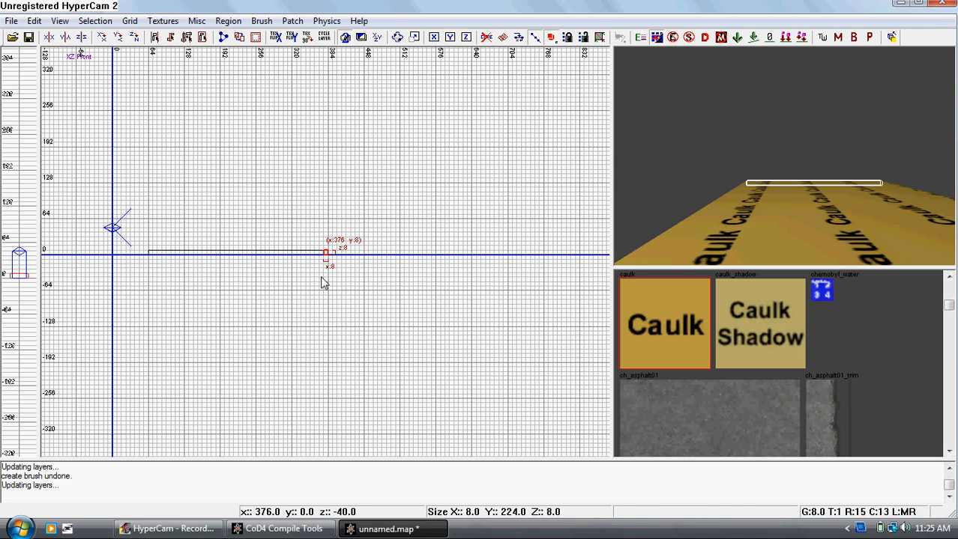
drag(323, 253, 327, 332)
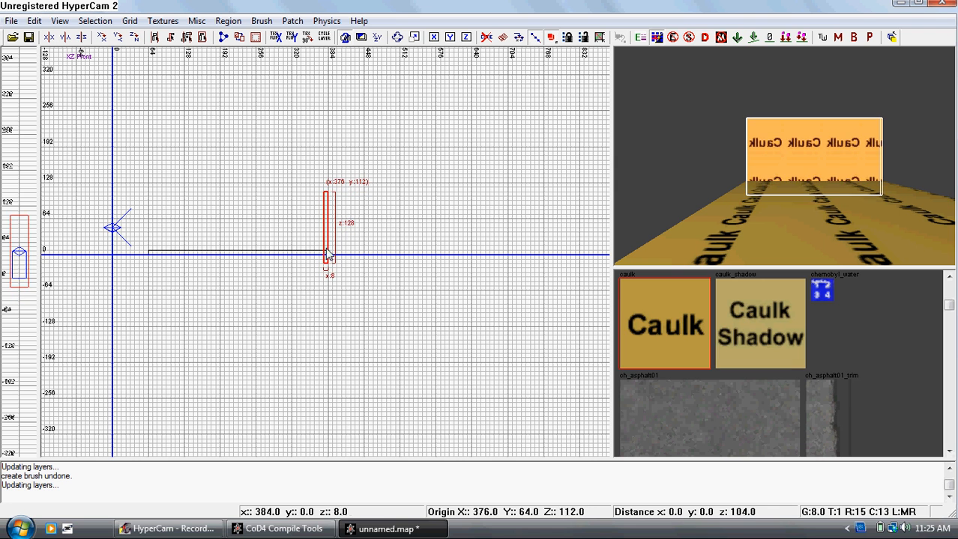
drag(327, 198, 327, 186)
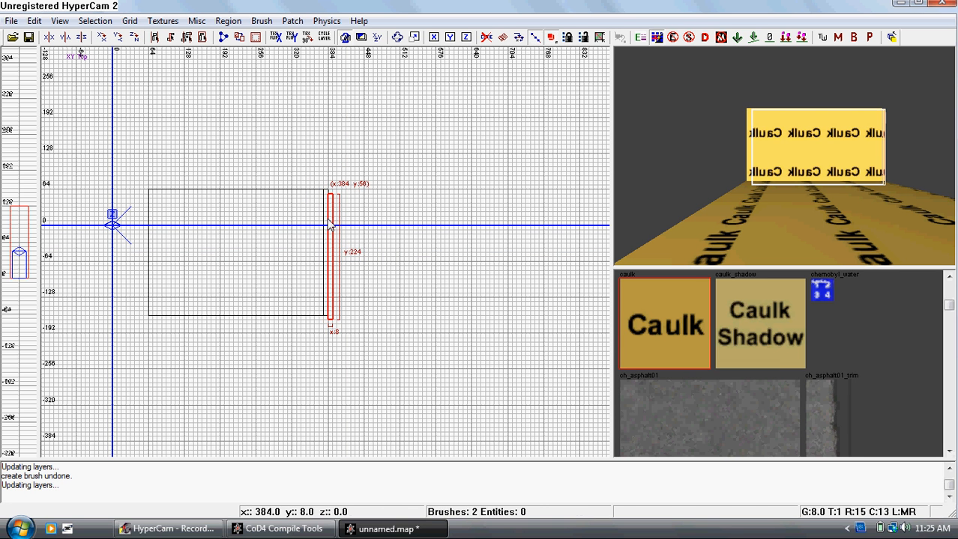
Duplicate the right wall across to the ground's left edge
drag(330, 228, 137, 219)
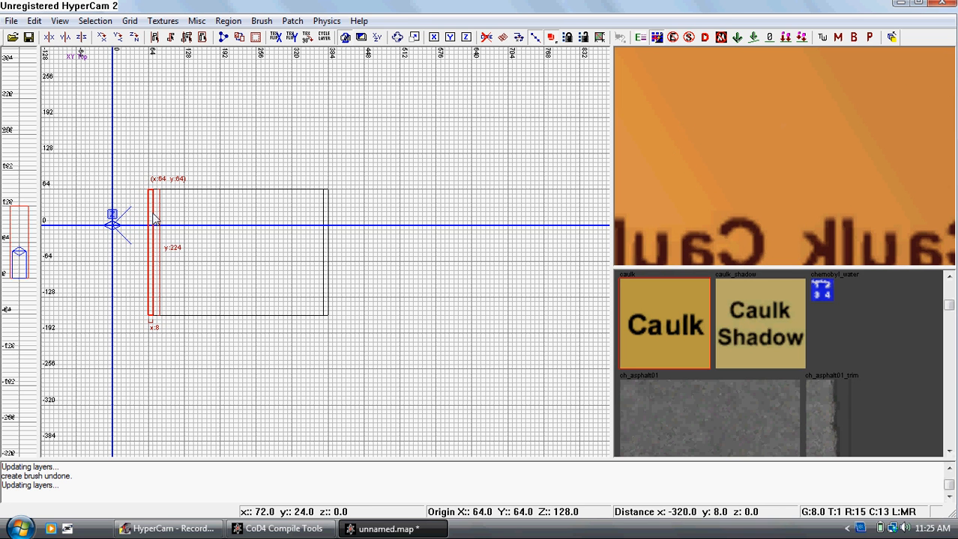
mouse_move(586, 202)
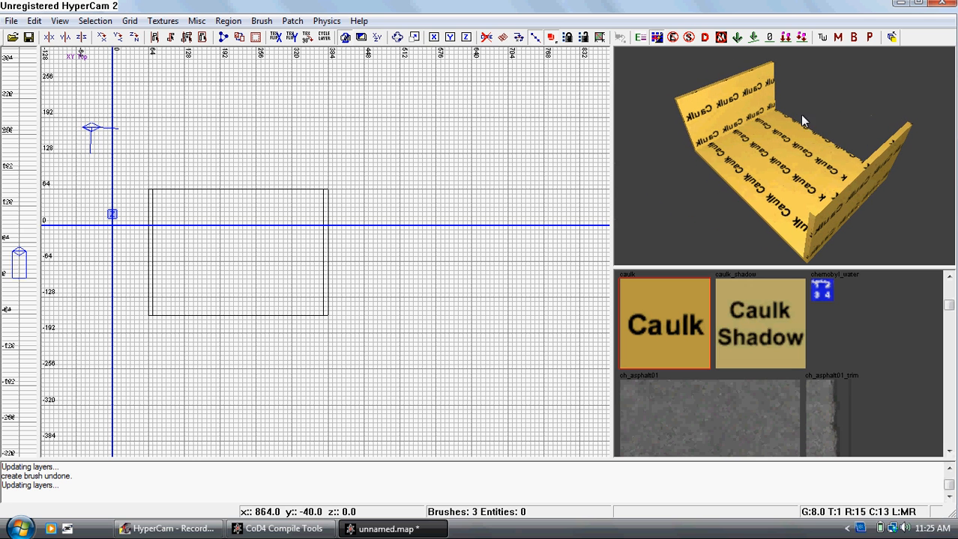
mouse_move(220, 195)
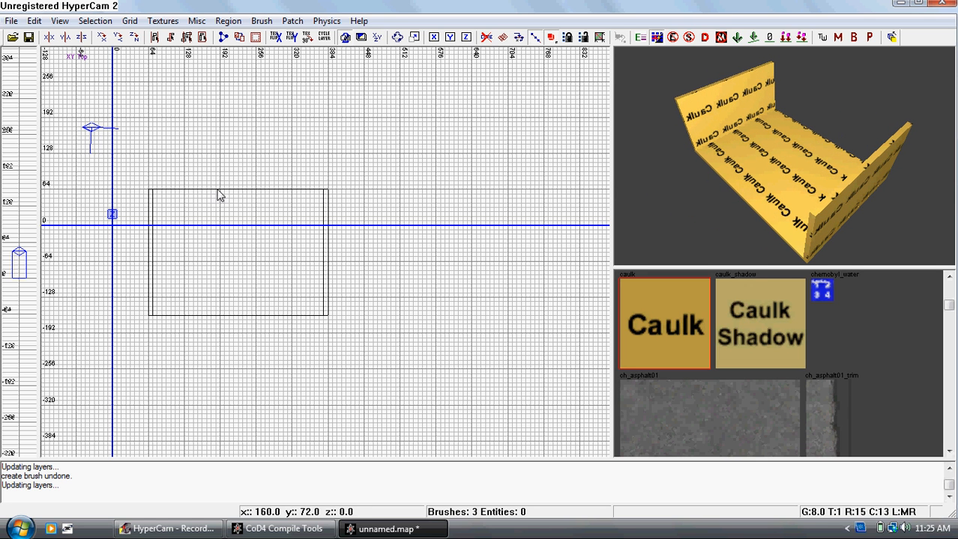
mouse_move(155, 193)
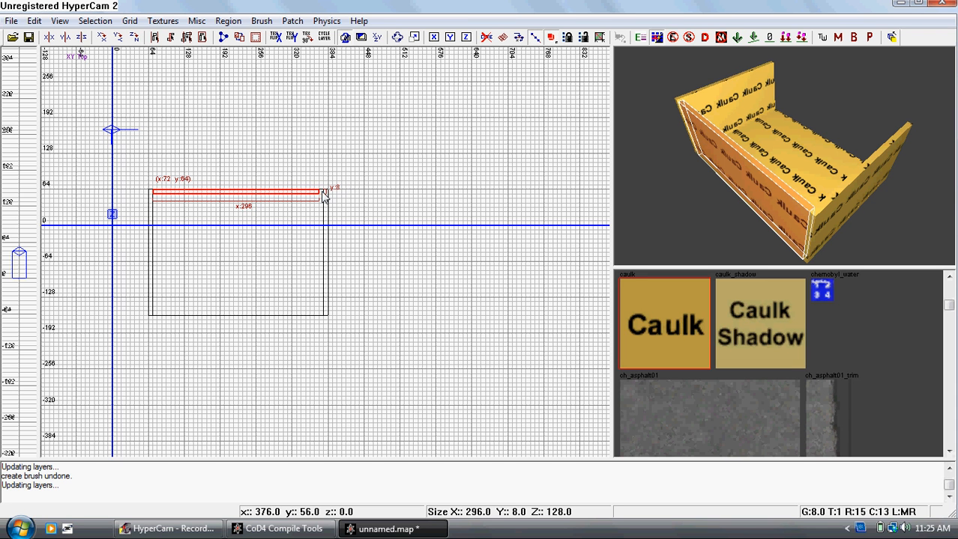
Draw a caulk wall brush along the ground's top edge matching the other walls
drag(322, 195, 328, 195)
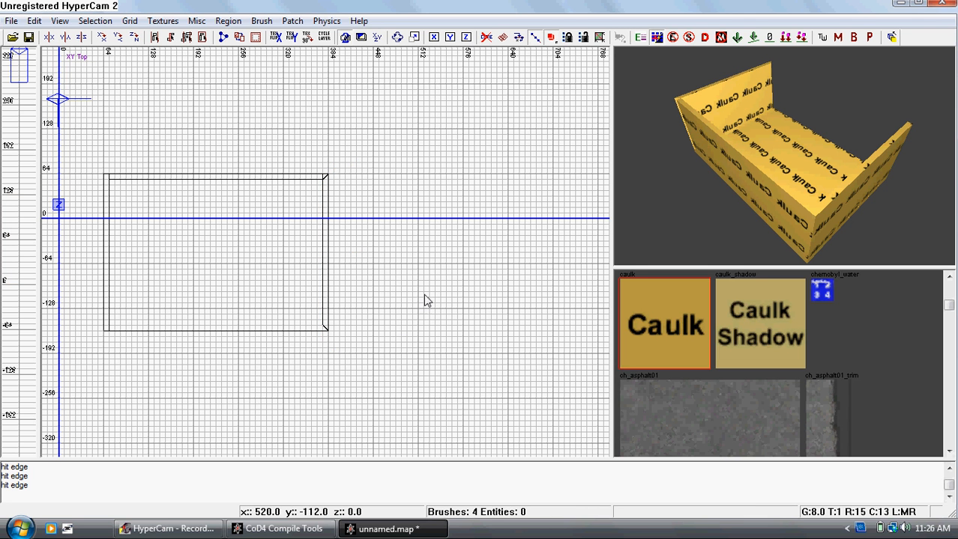
mouse_move(313, 186)
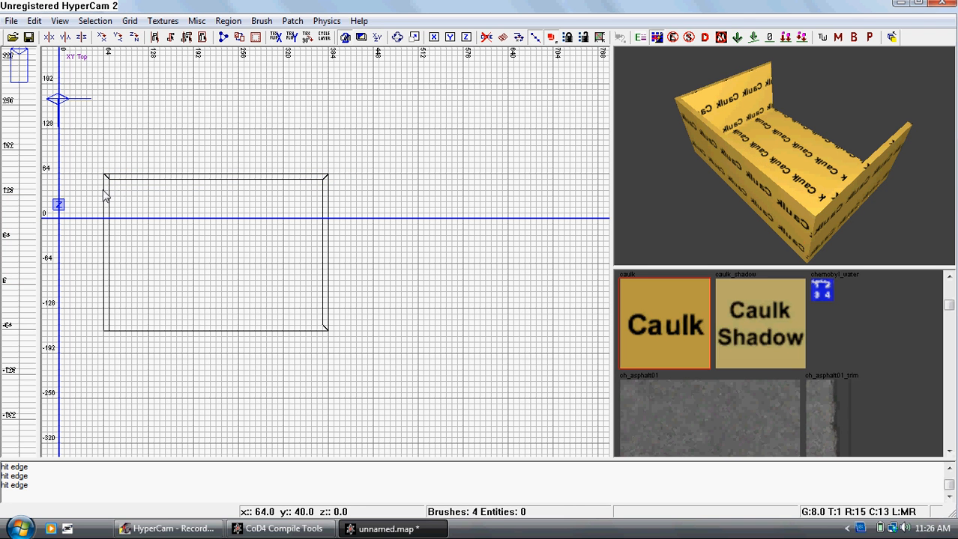
Select the left wall and adjust its top corner to fit the enclosure
drag(106, 180, 107, 337)
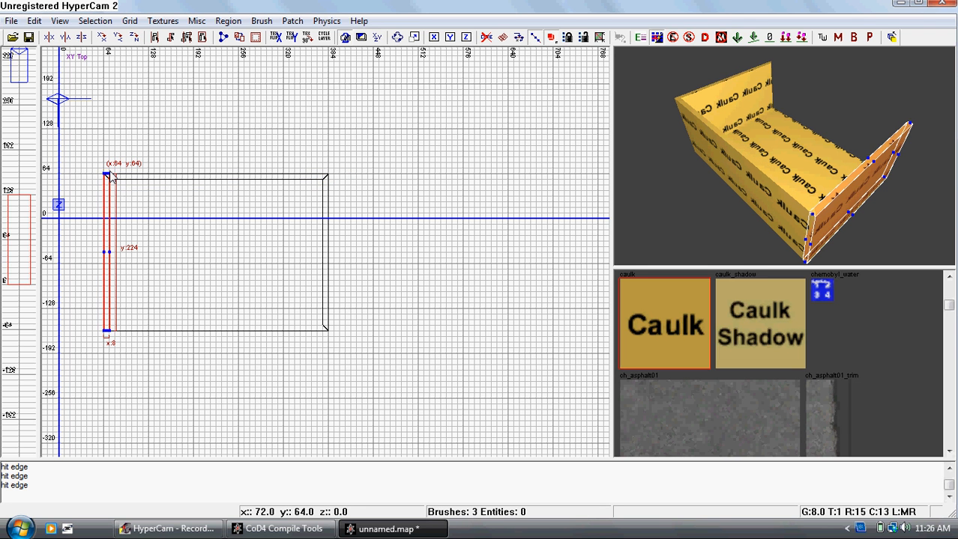
drag(108, 177, 111, 187)
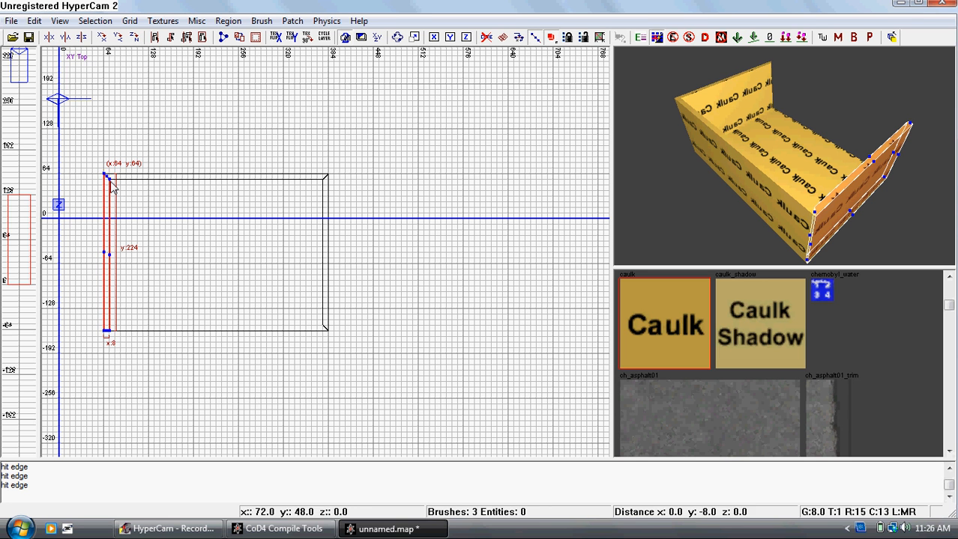
mouse_move(111, 337)
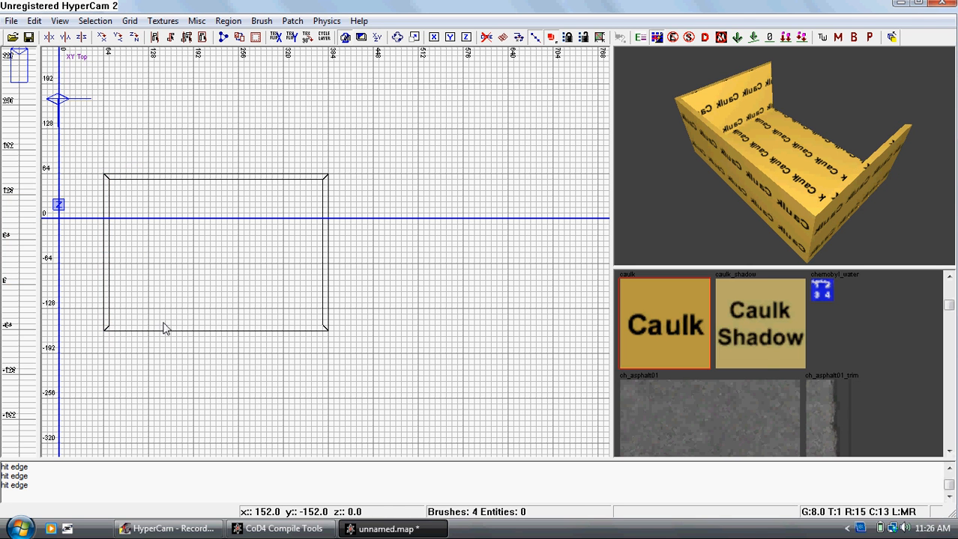
mouse_move(111, 341)
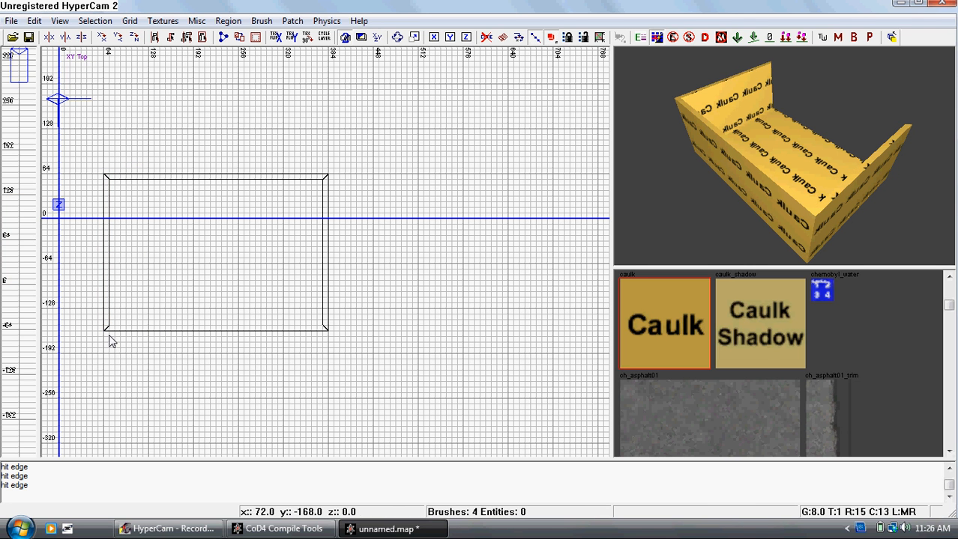
mouse_move(108, 335)
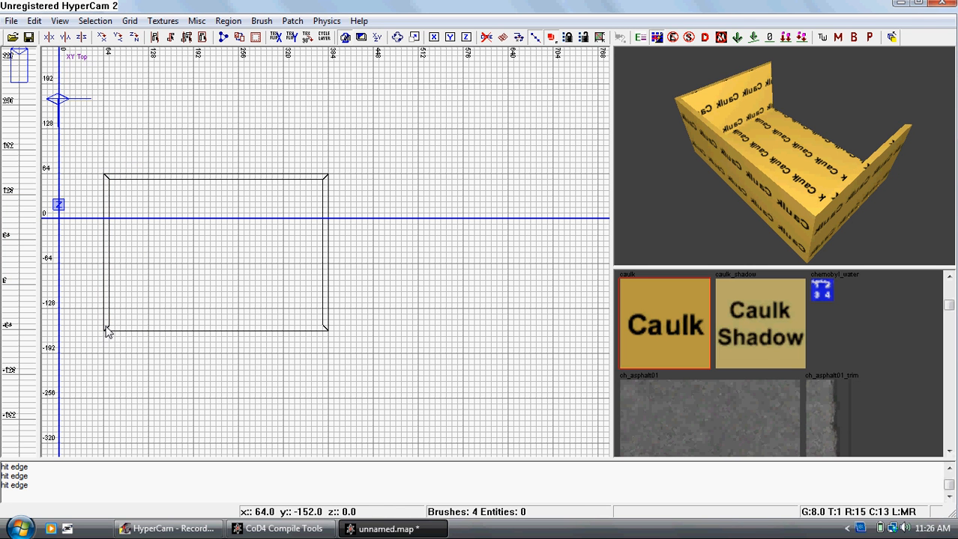
mouse_move(135, 333)
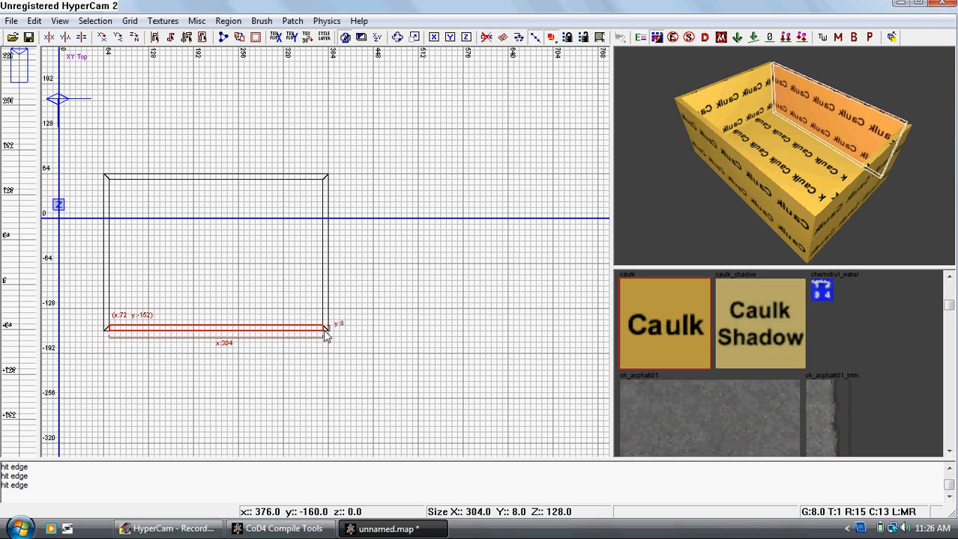
Stretch the bottom caulk wall across the full width to close the room
drag(327, 331, 327, 337)
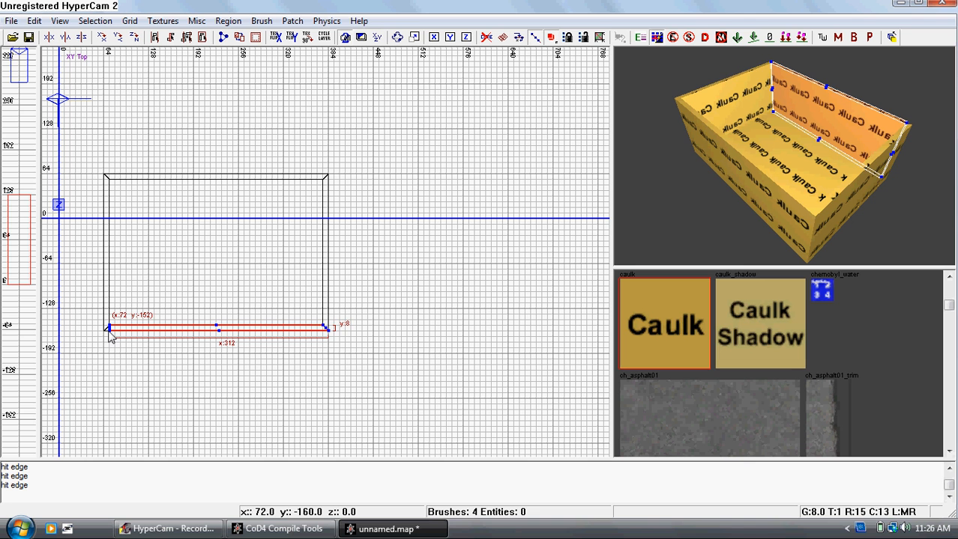
drag(107, 329, 111, 338)
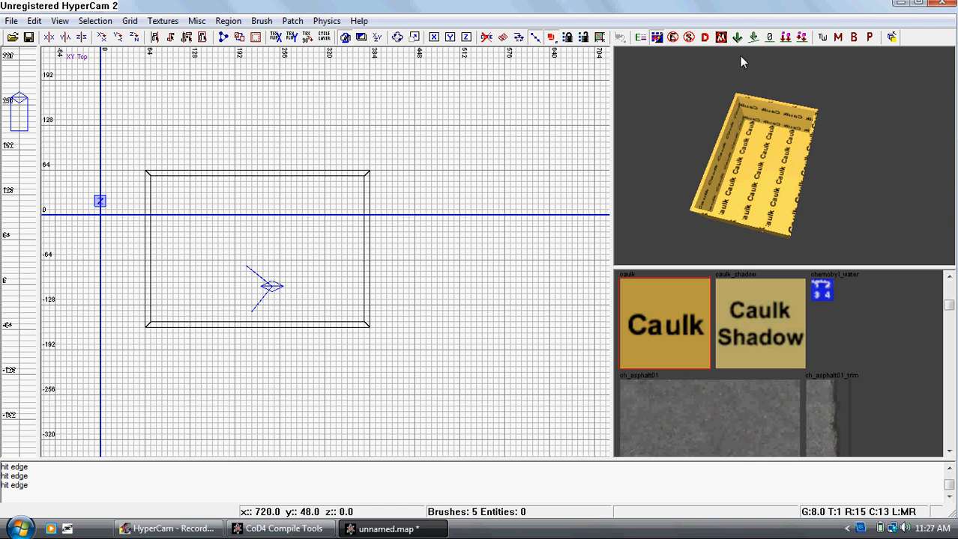
mouse_move(538, 334)
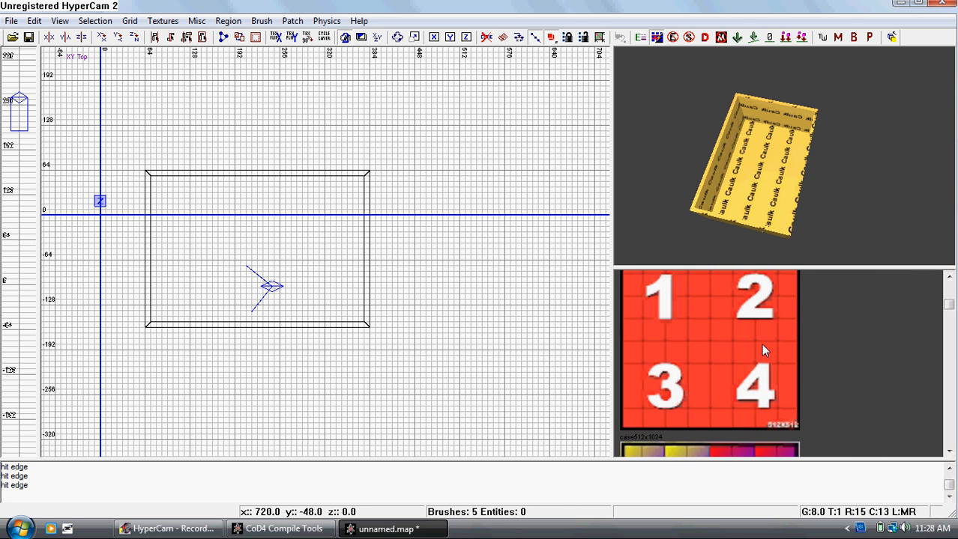
Select the ch_cobble01wet cobblestone texture in the texture browser
scroll(down, 3)
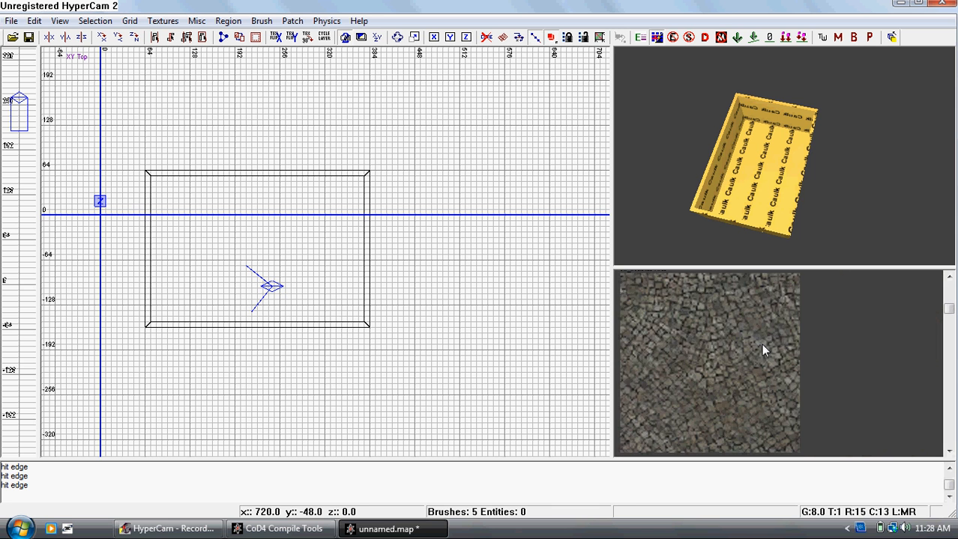
click(707, 364)
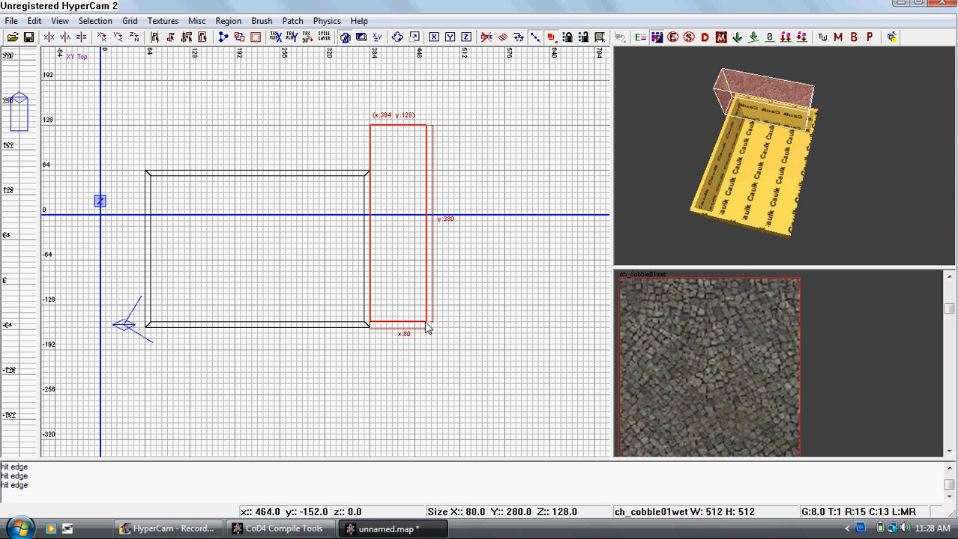
Draw cobblestone ground brushes beside the room's right and left walls
drag(427, 328, 421, 357)
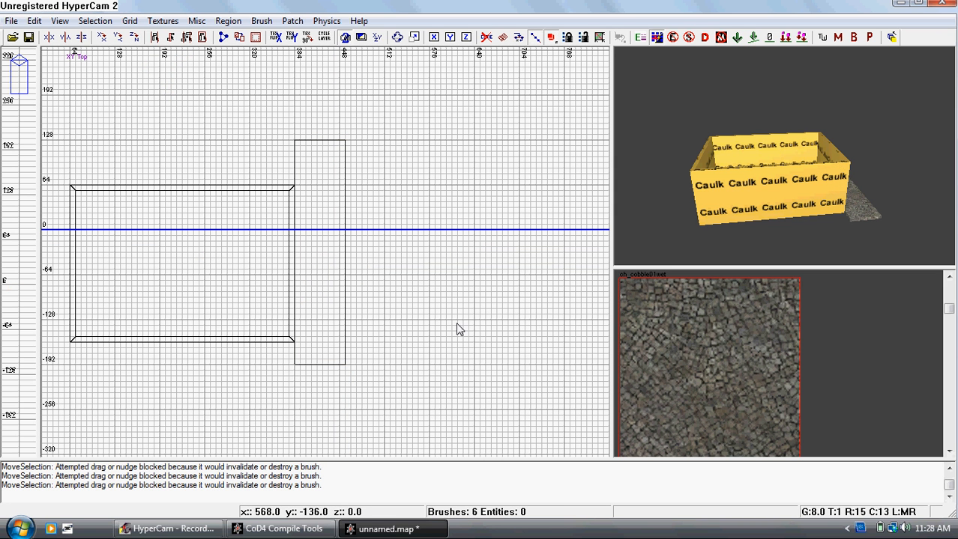
mouse_move(297, 350)
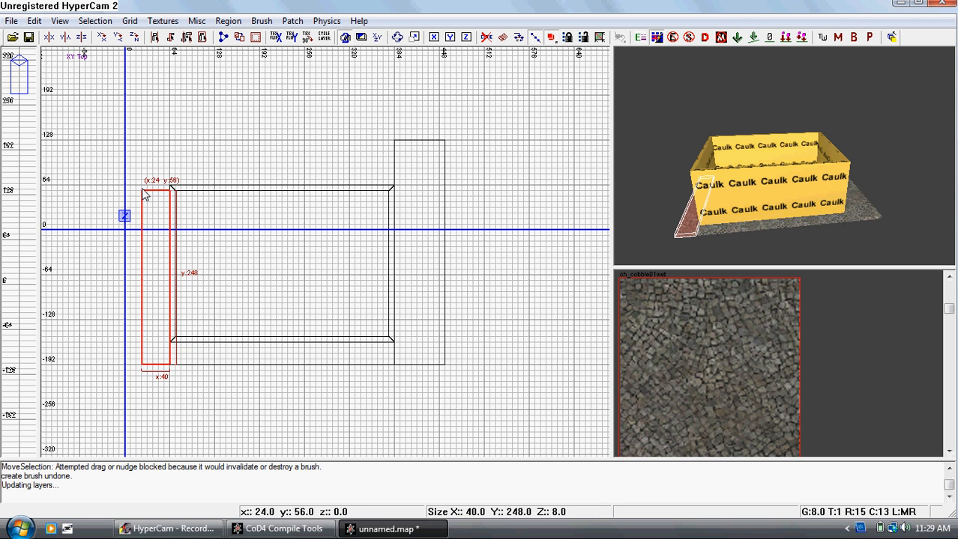
drag(147, 192, 138, 147)
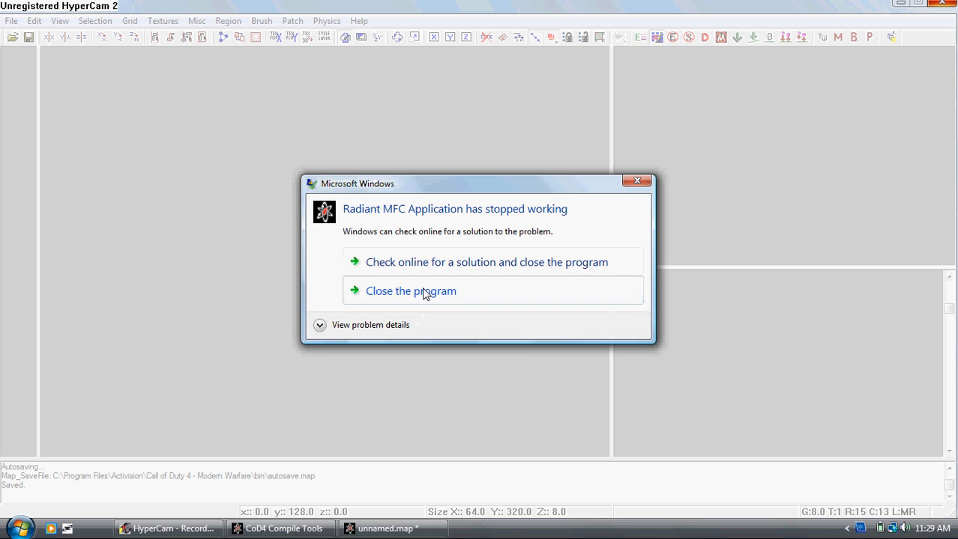
Close the crashed CoD4Radiant via the crash dialog
click(411, 291)
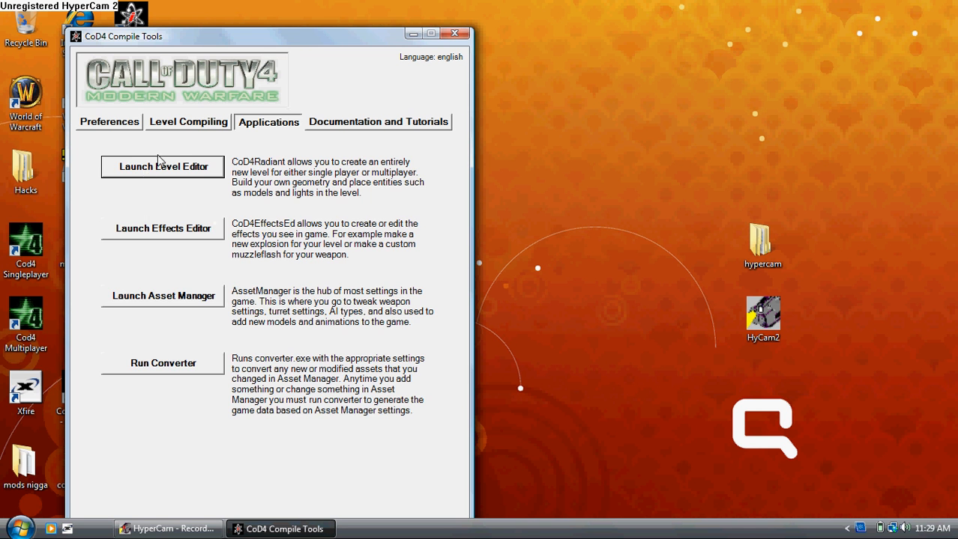
Run the selected 'my test' map from the Level Compiling options so Call of Duty 4 starts
click(189, 121)
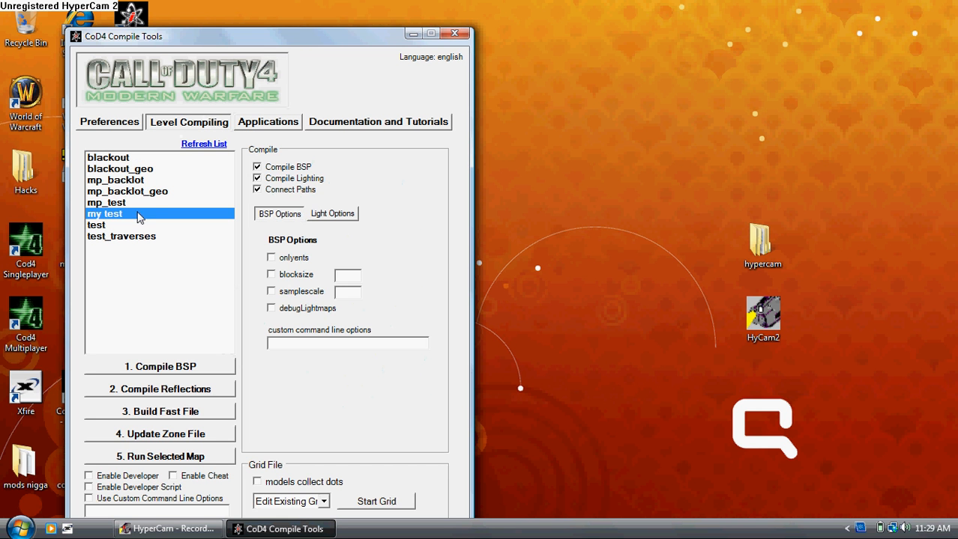
mouse_move(128, 243)
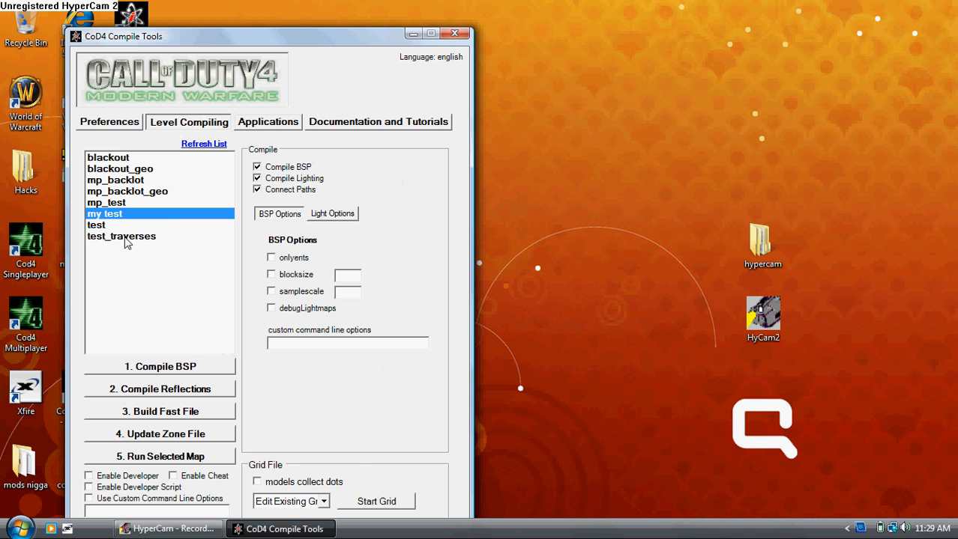
click(159, 366)
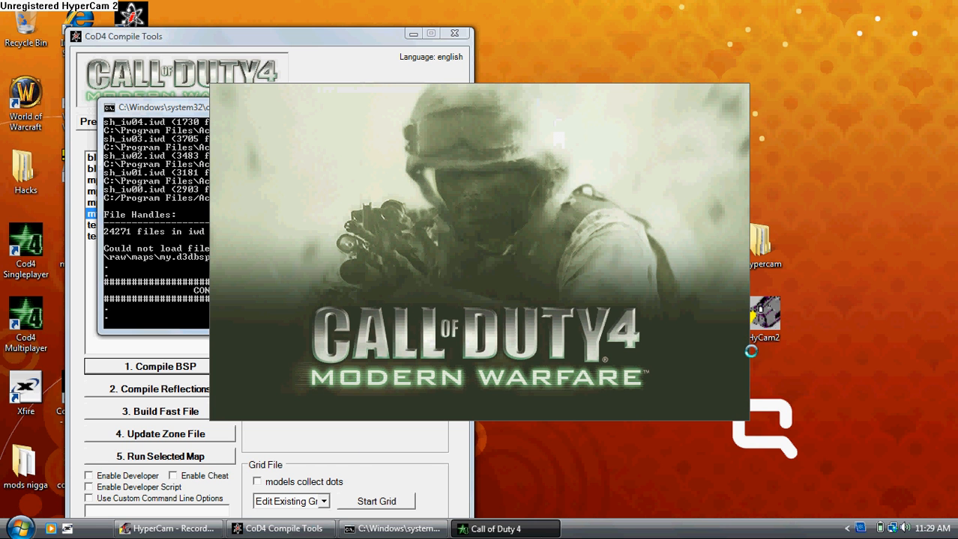
mouse_move(705, 443)
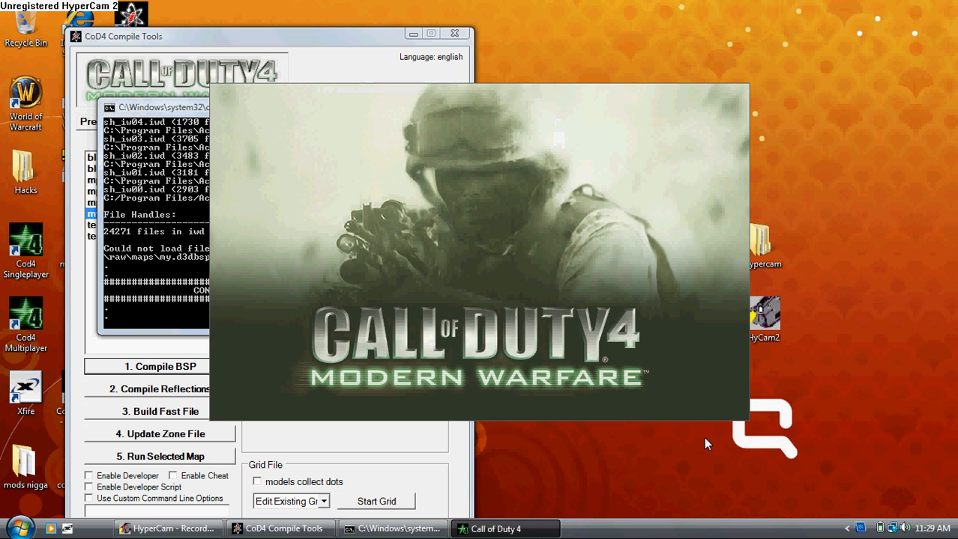
mouse_move(466, 517)
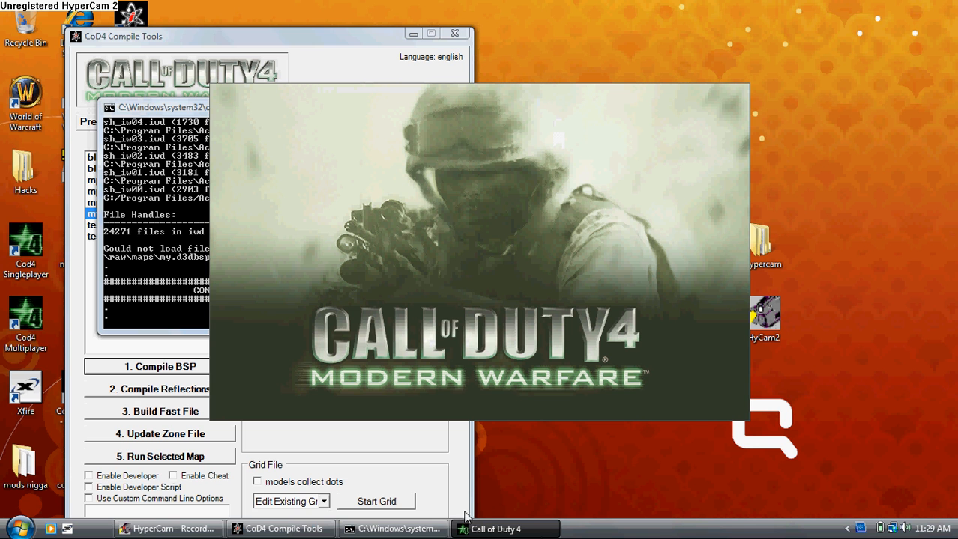
Bring the game forward, try Mission Select and Resume Game, and answer the resume prompt
click(503, 529)
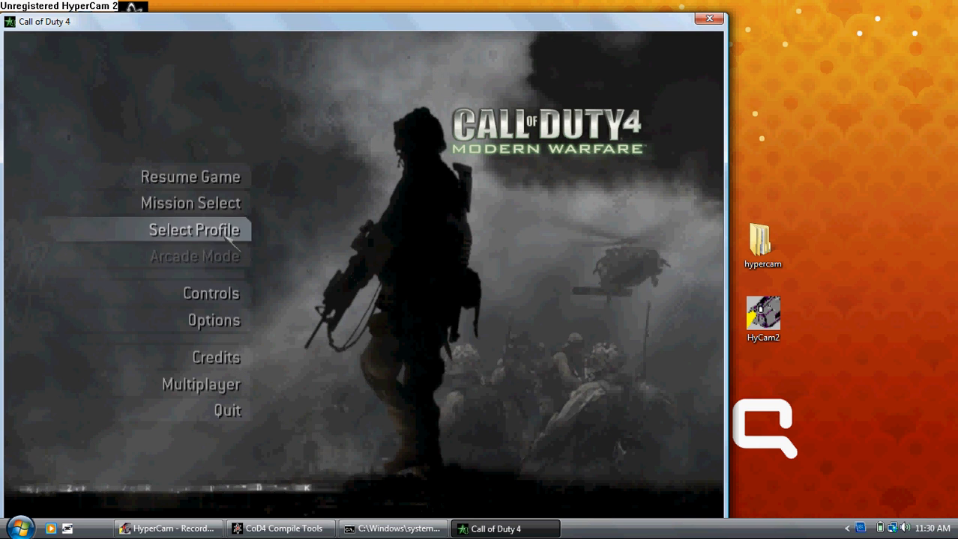
mouse_move(190, 204)
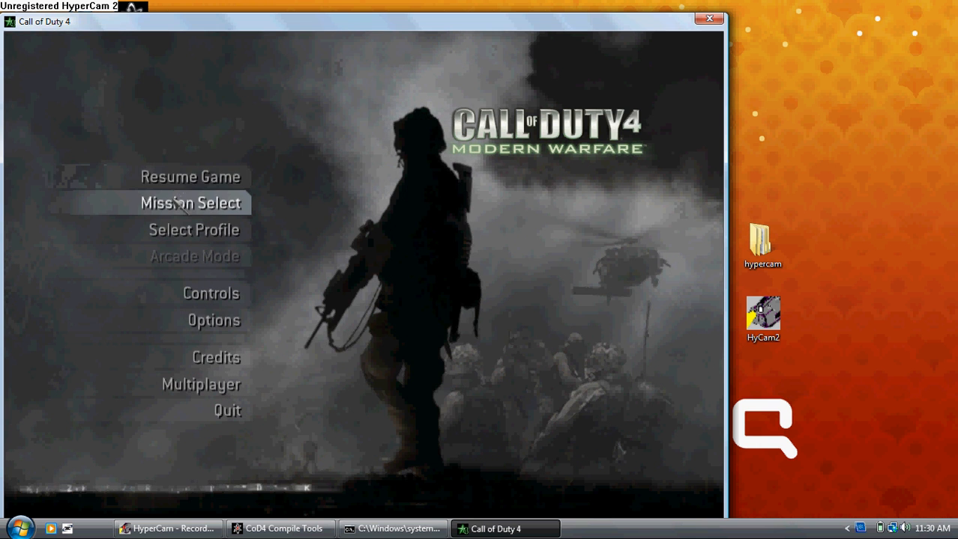
click(190, 203)
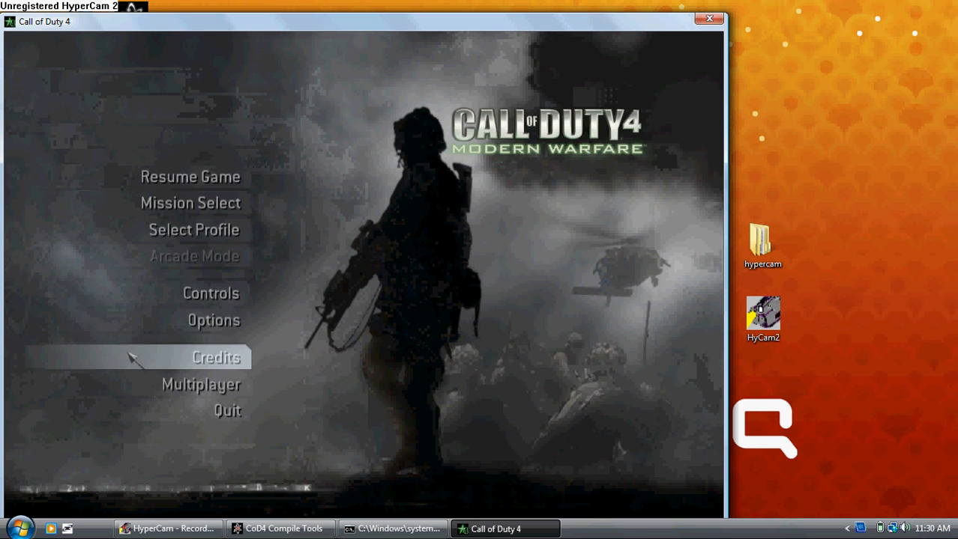
click(191, 177)
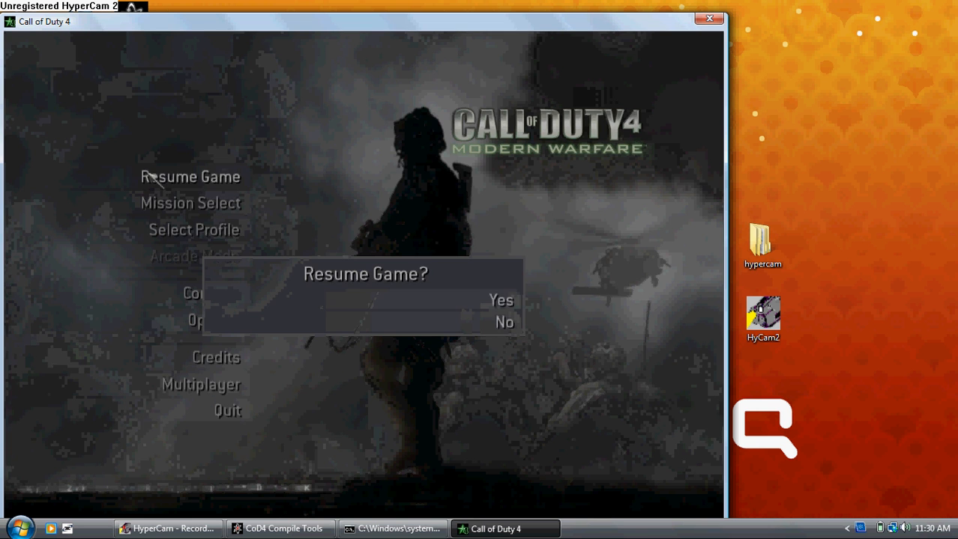
click(500, 300)
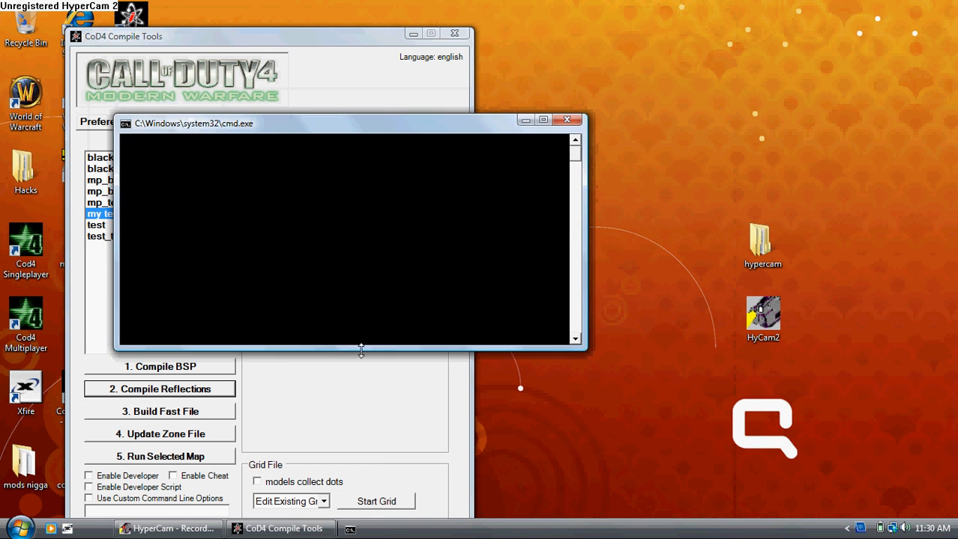
Dismiss the command window, choose the 'test' map, and close the colour-scheme warning
click(567, 120)
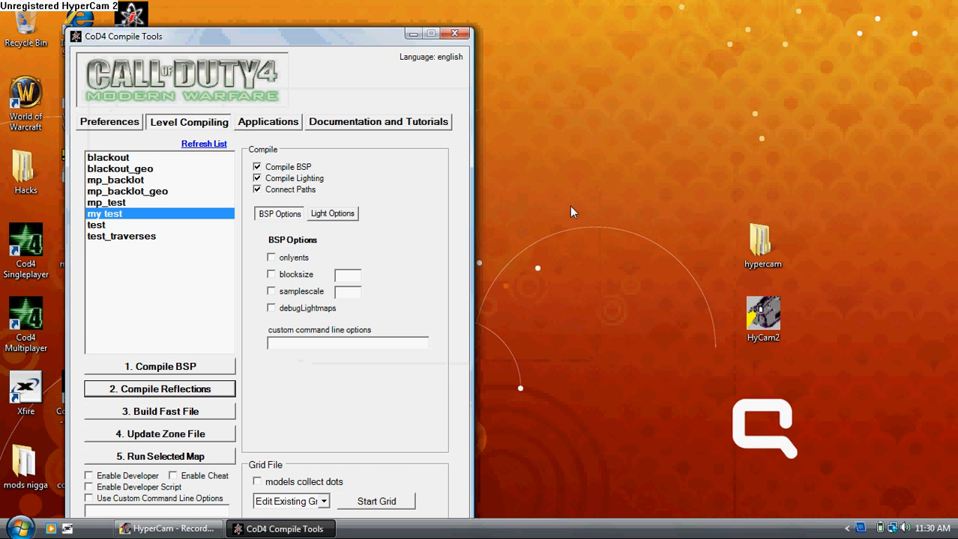
mouse_move(127, 293)
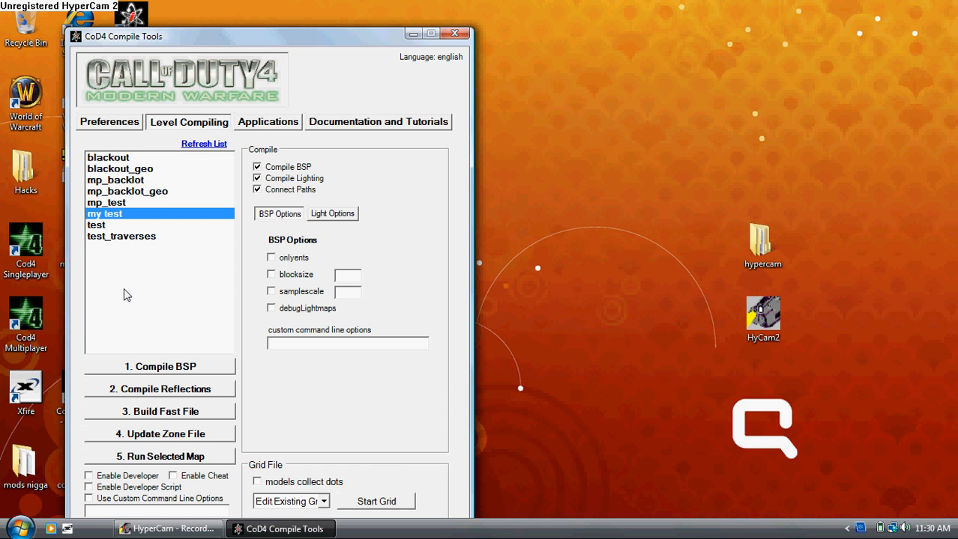
click(96, 225)
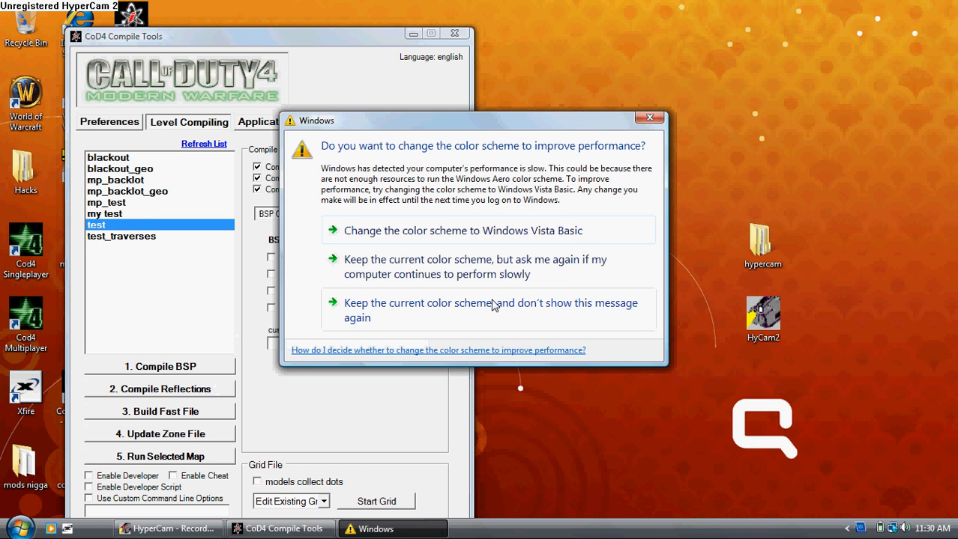
mouse_move(649, 118)
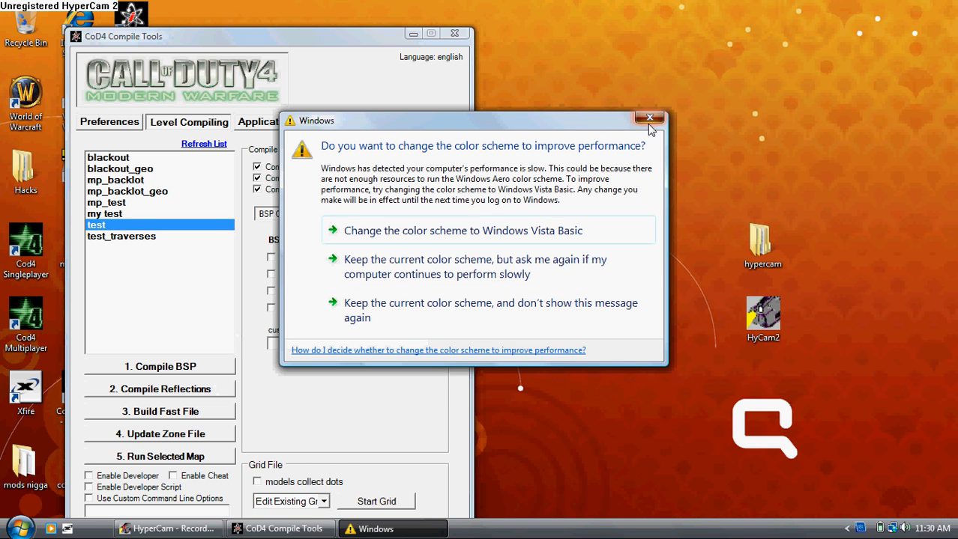
click(649, 119)
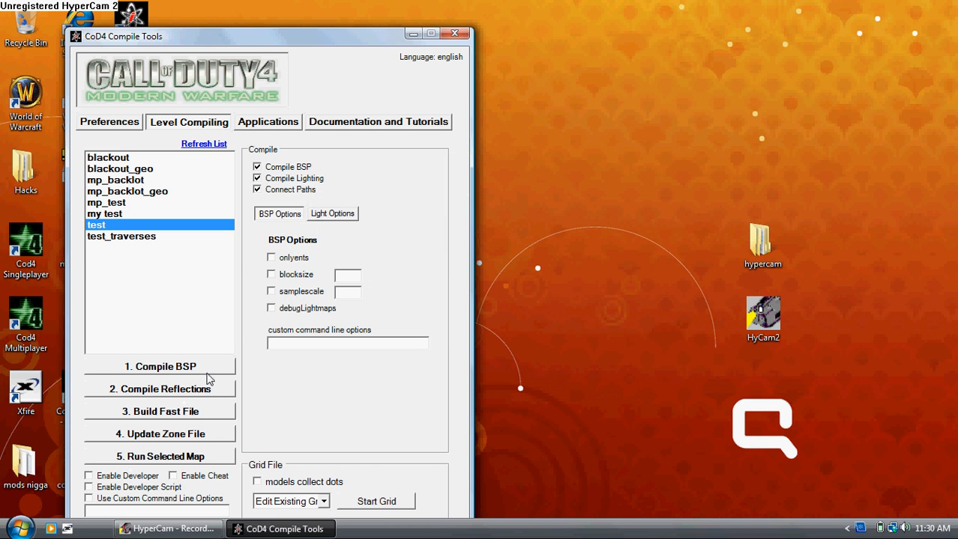
Compile the 'test' map's BSP and start the game, answering No to safe mode
click(159, 365)
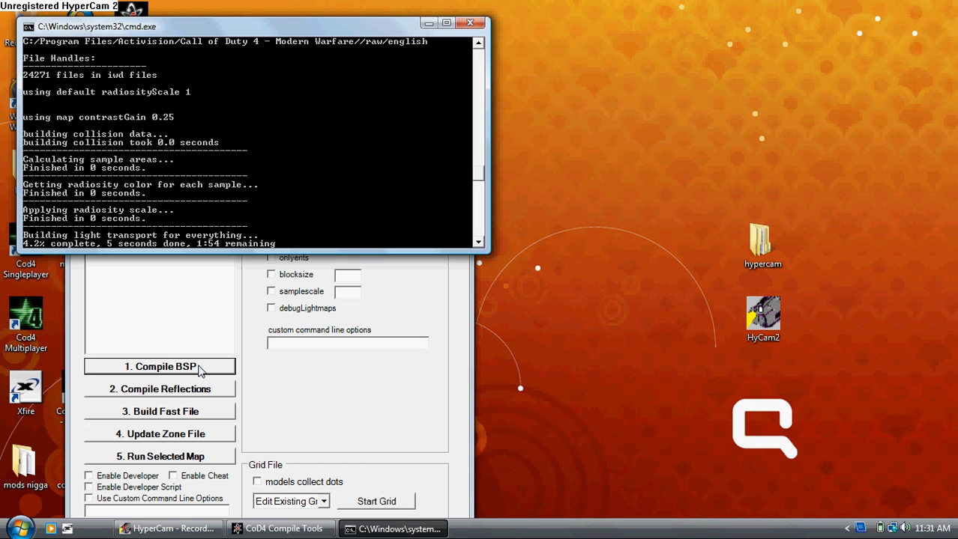
mouse_move(168, 351)
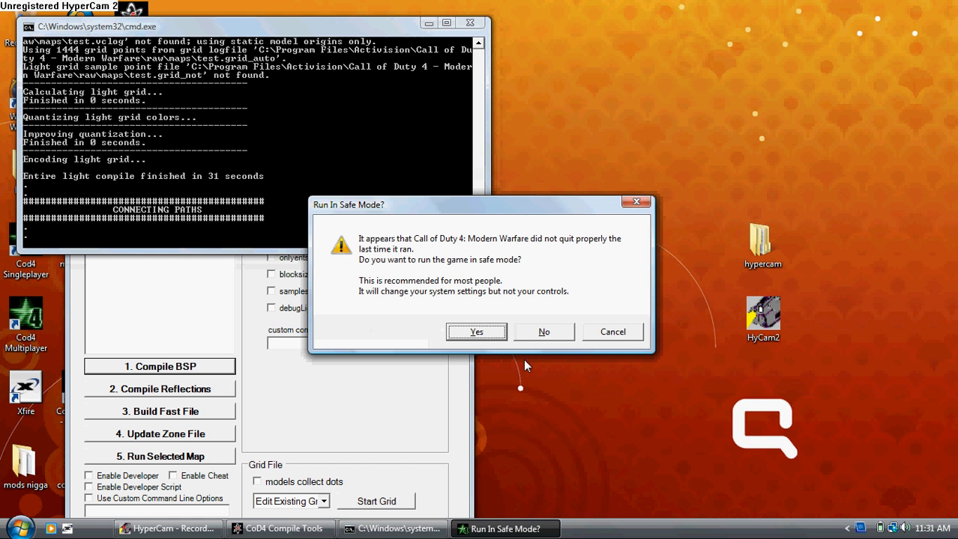
click(476, 333)
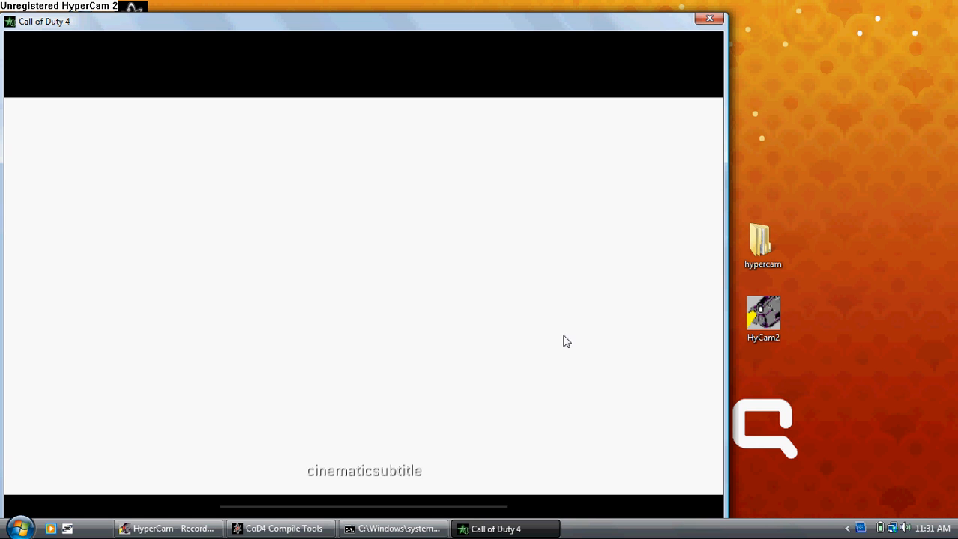
mouse_move(505, 366)
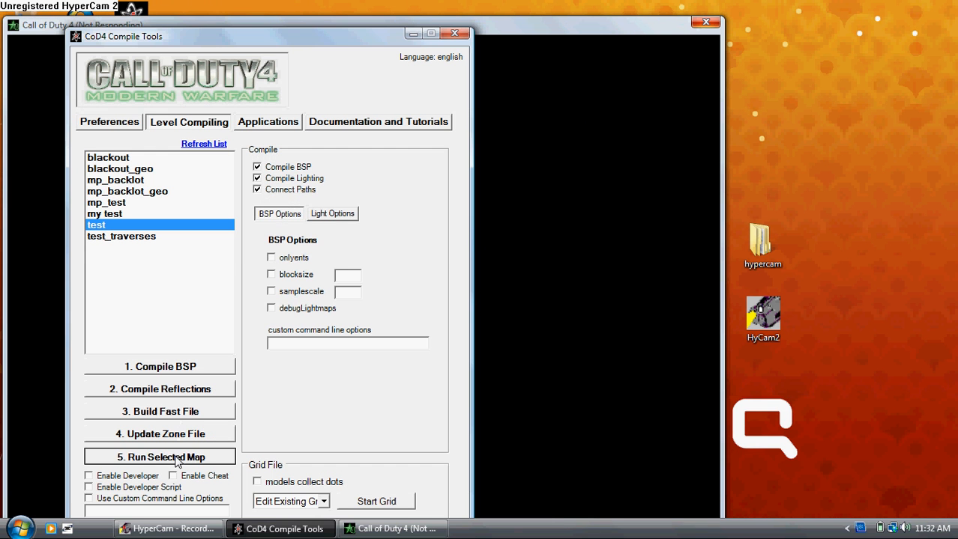
Rerun the 'test' map, close the hung sp_tool.exe, and decline safe mode
click(159, 456)
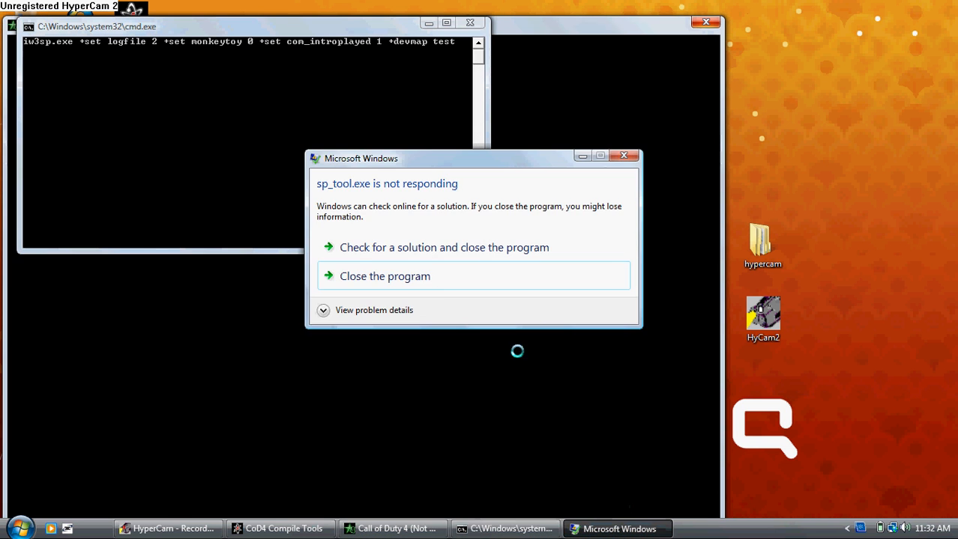
click(384, 275)
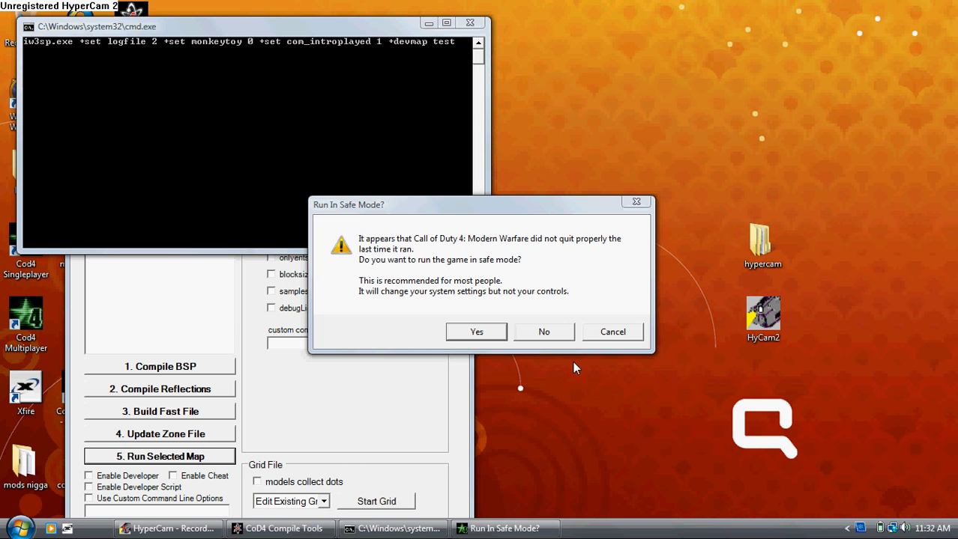
click(543, 332)
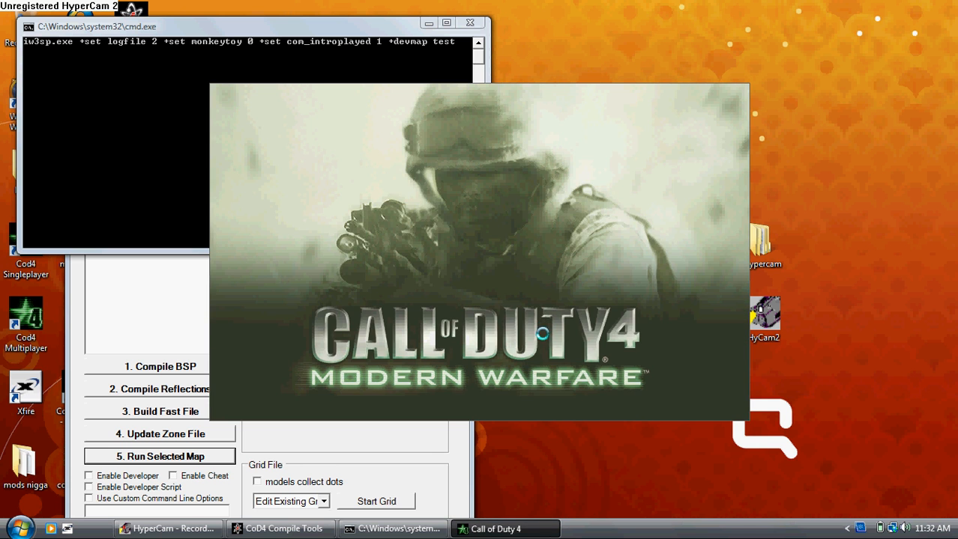